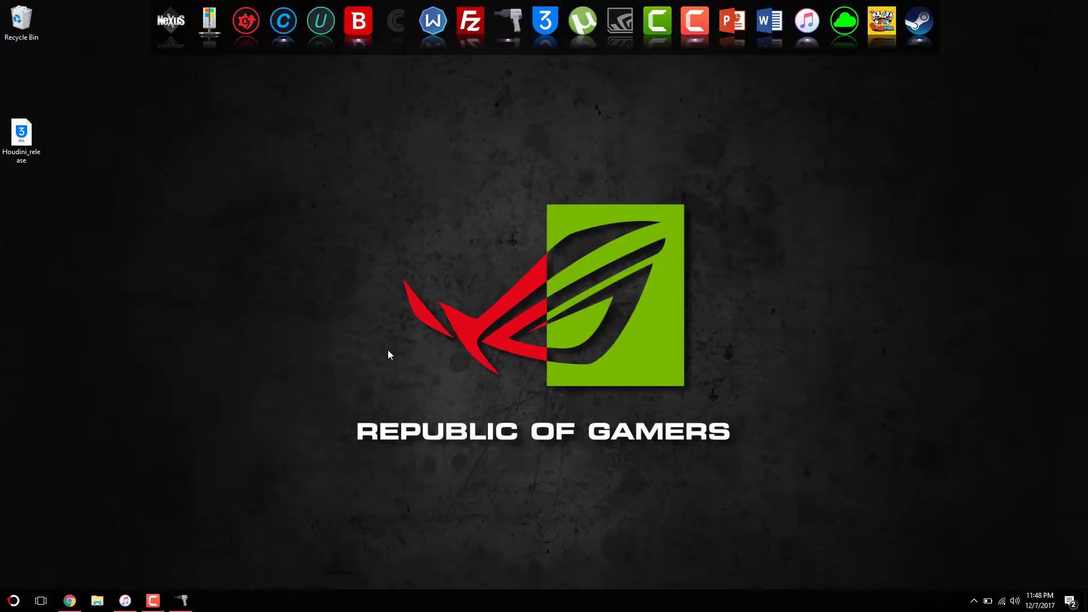
mouse_move(76, 583)
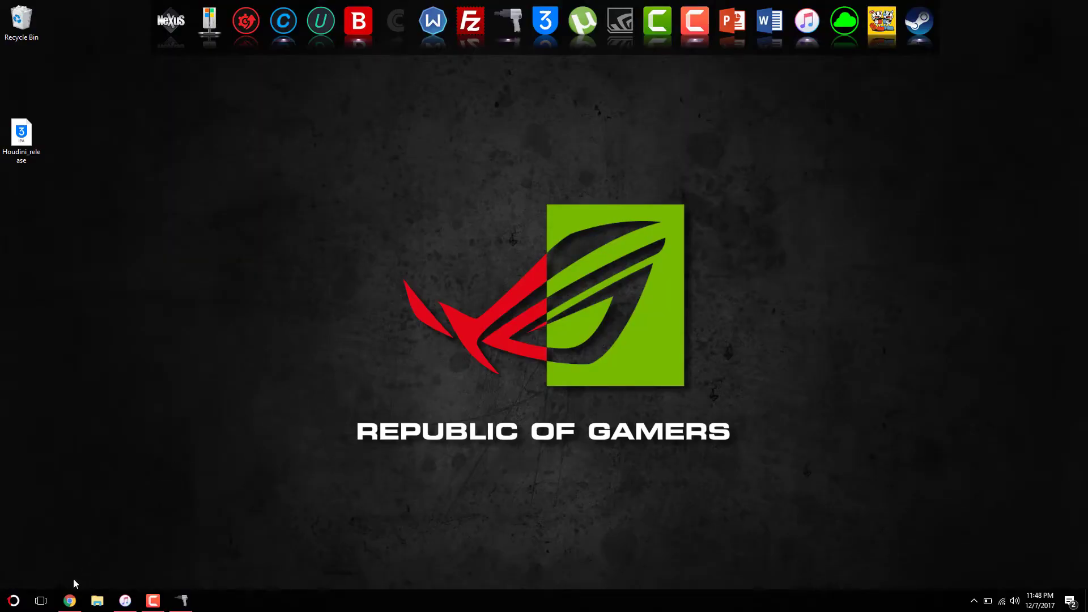
- Restore the Houdini download page and highlight the first line of the disclaimer note
click(69, 601)
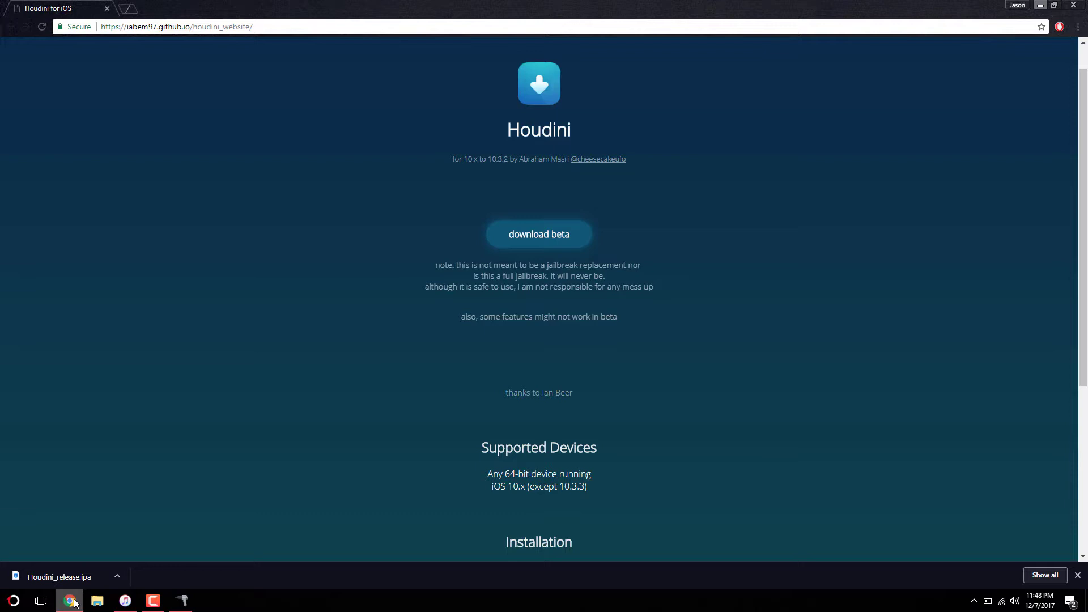
drag(435, 265, 504, 265)
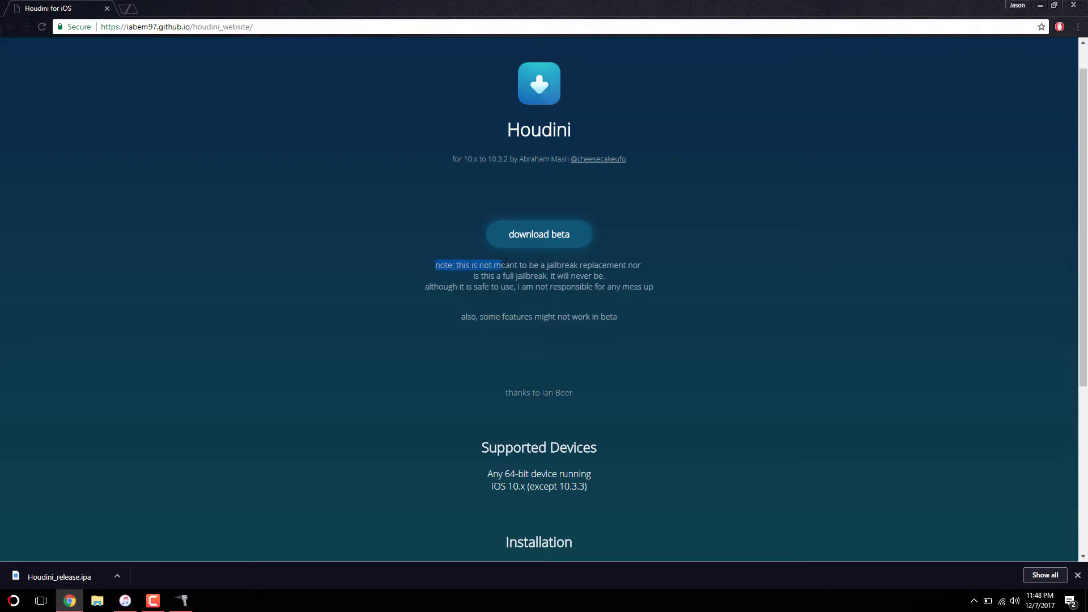
drag(435, 265, 624, 265)
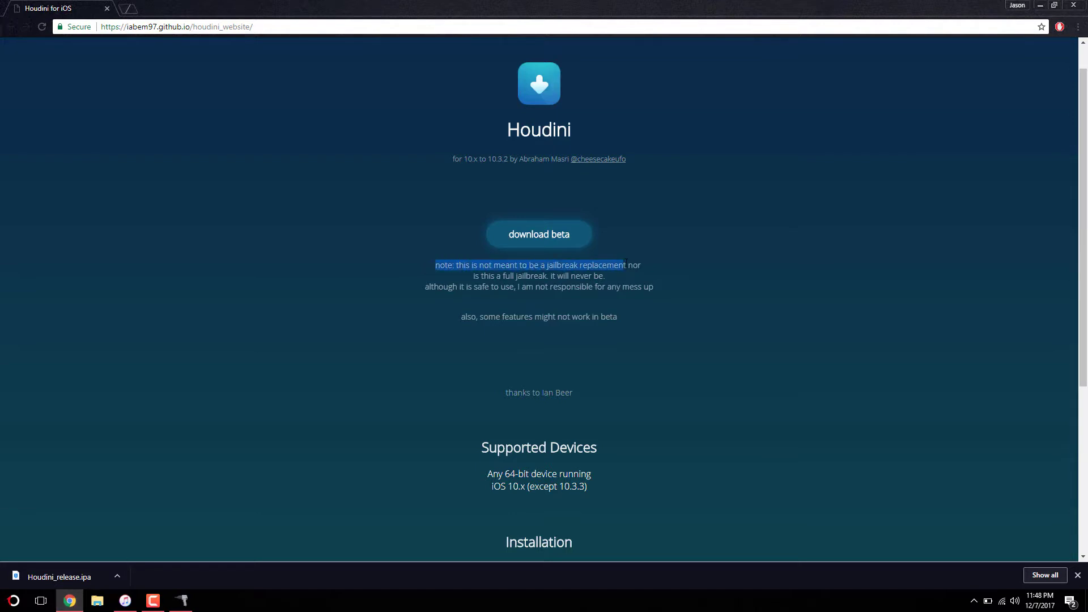
drag(624, 264, 642, 265)
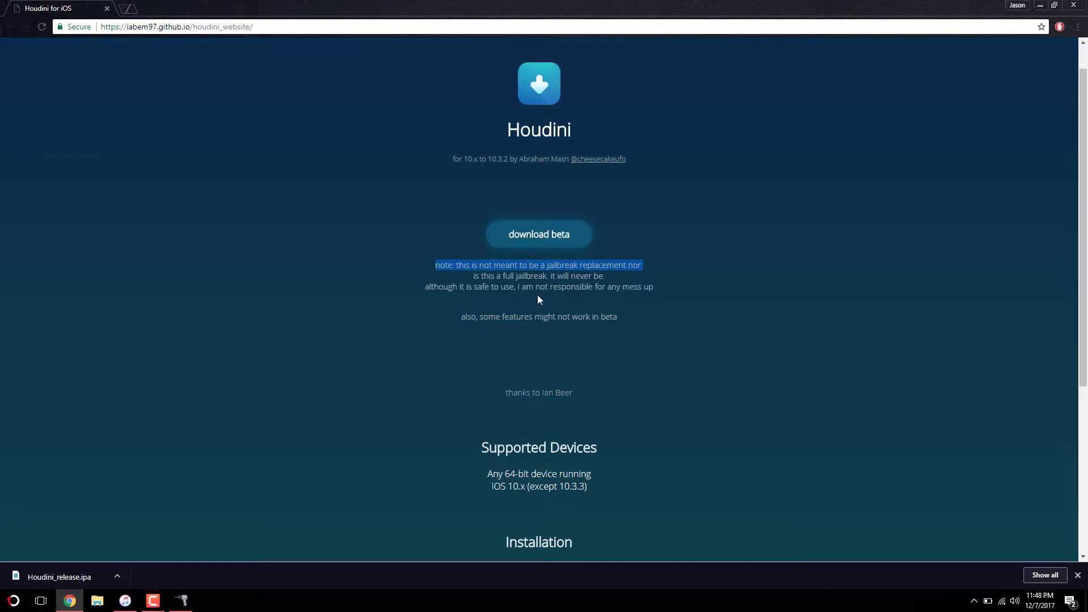
mouse_move(739, 291)
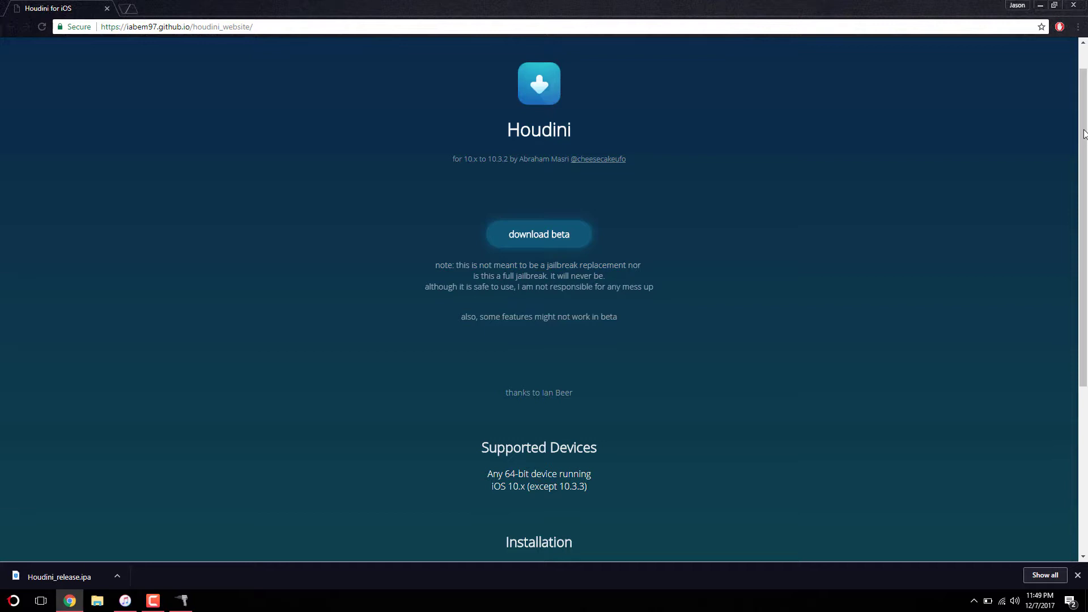
- Review Supported Devices, highlighting unsupported iOS 10.3.3, then the seven Installation steps
scroll(down, 3)
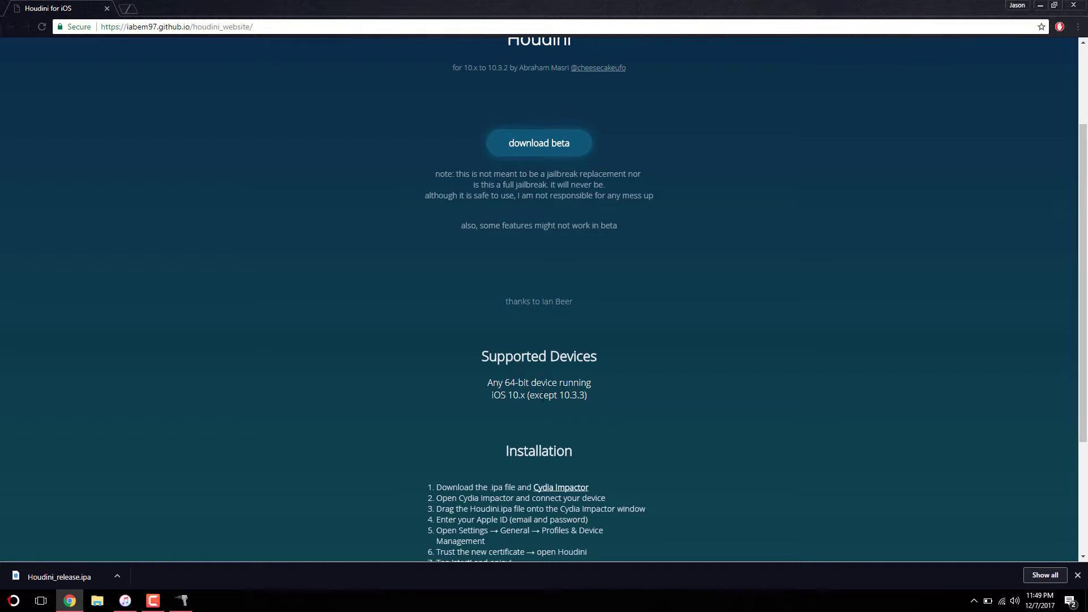
double_click(571, 395)
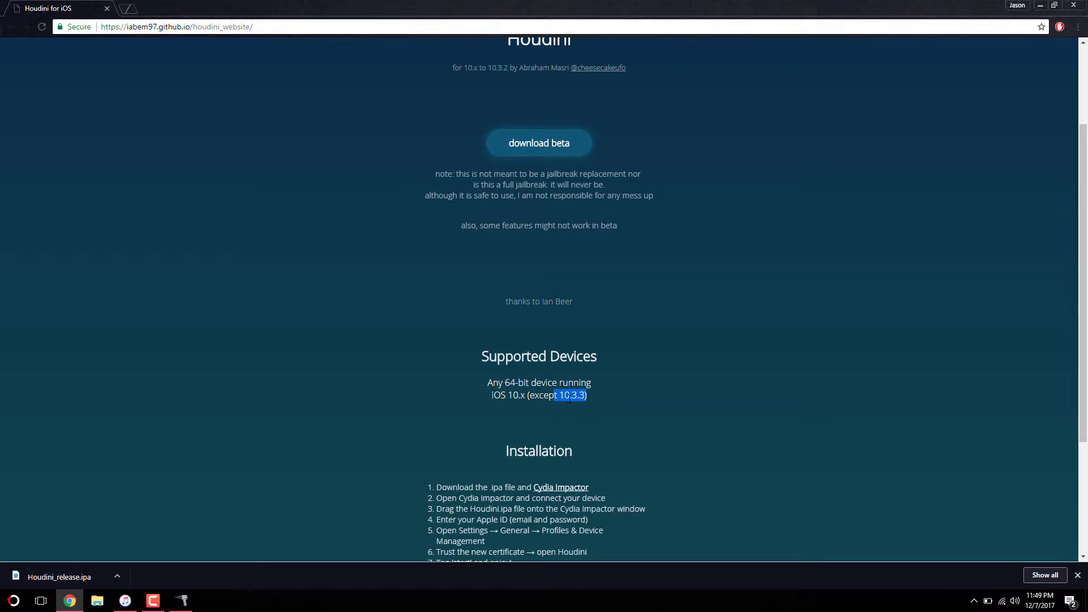
mouse_move(589, 411)
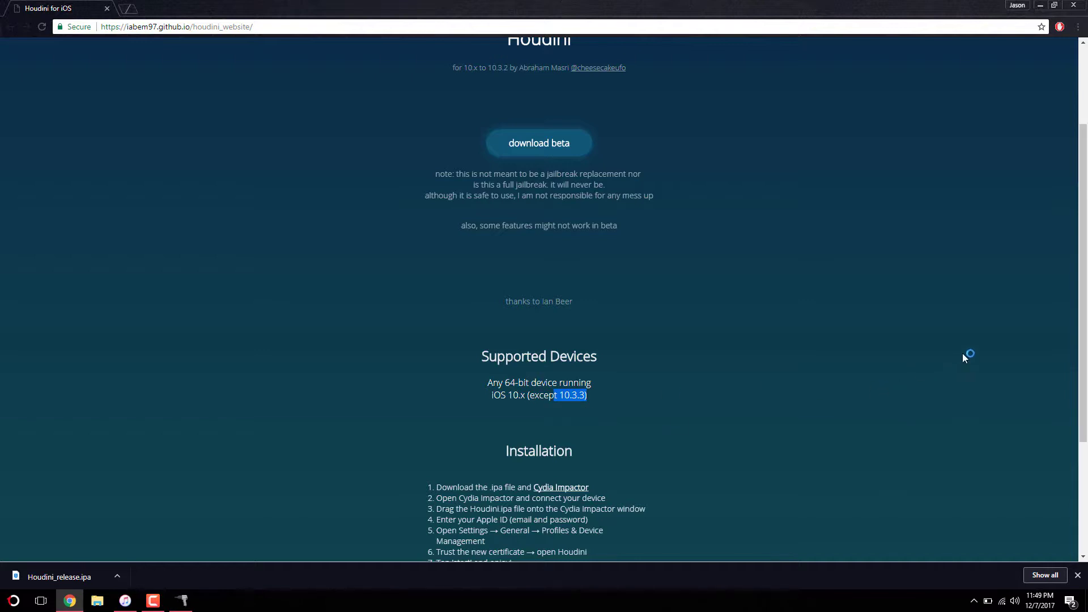
scroll(down, 3)
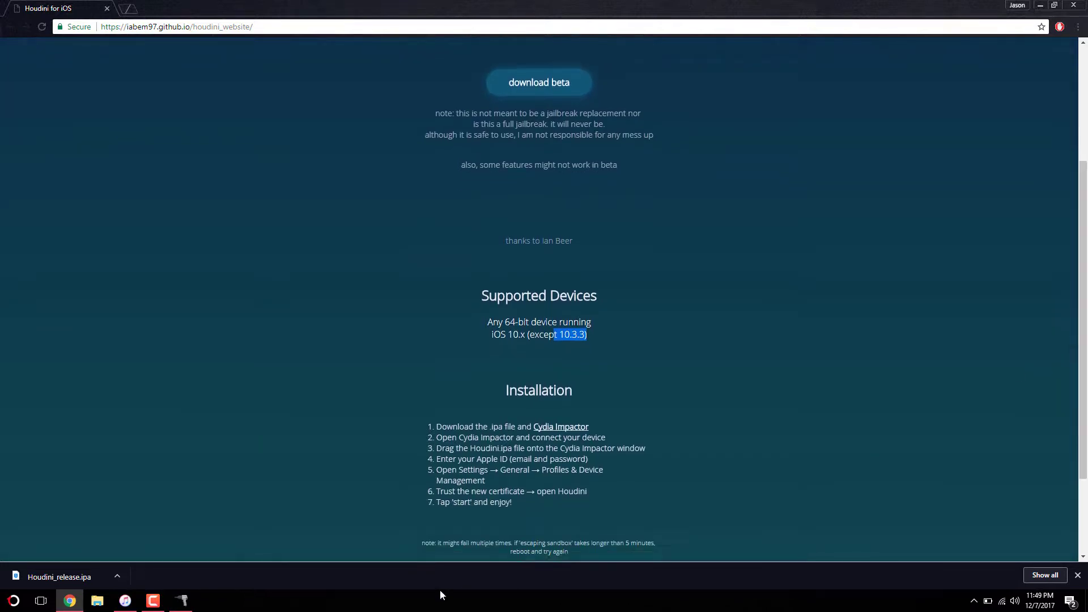
mouse_move(613, 582)
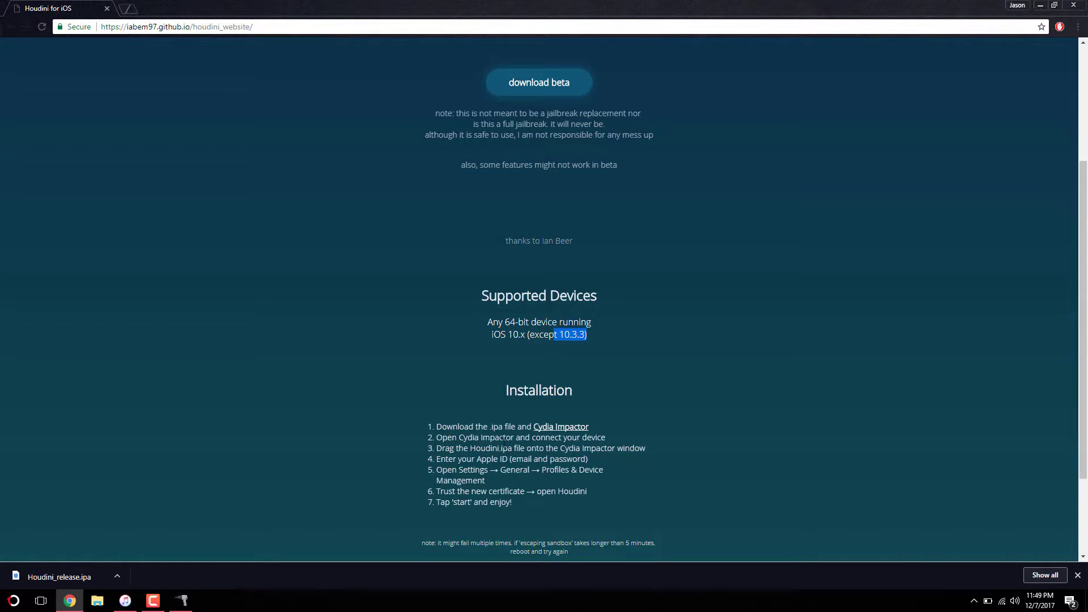
mouse_move(875, 173)
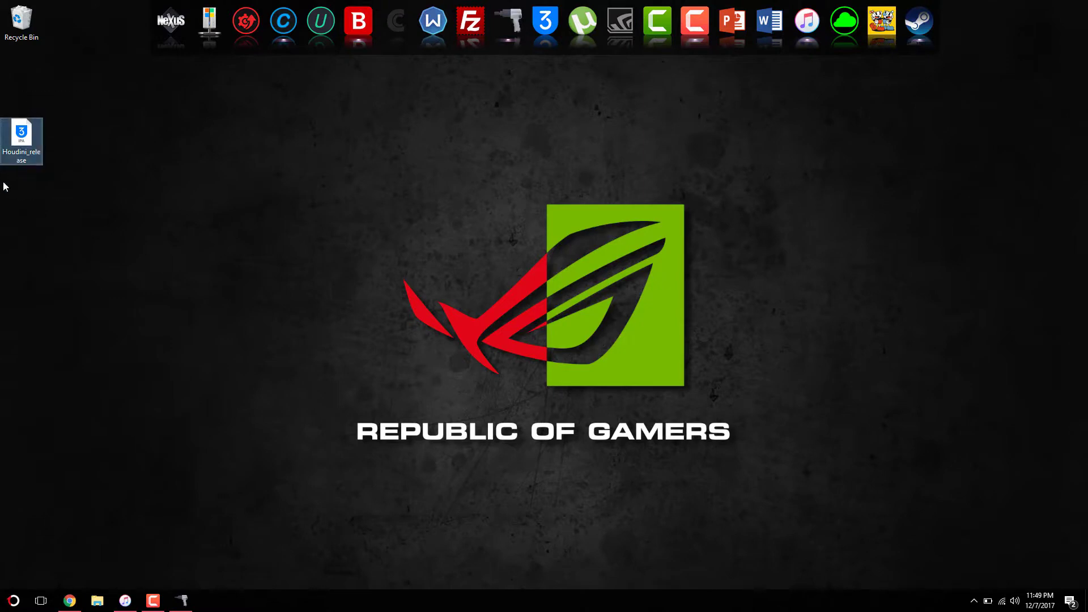
click(21, 136)
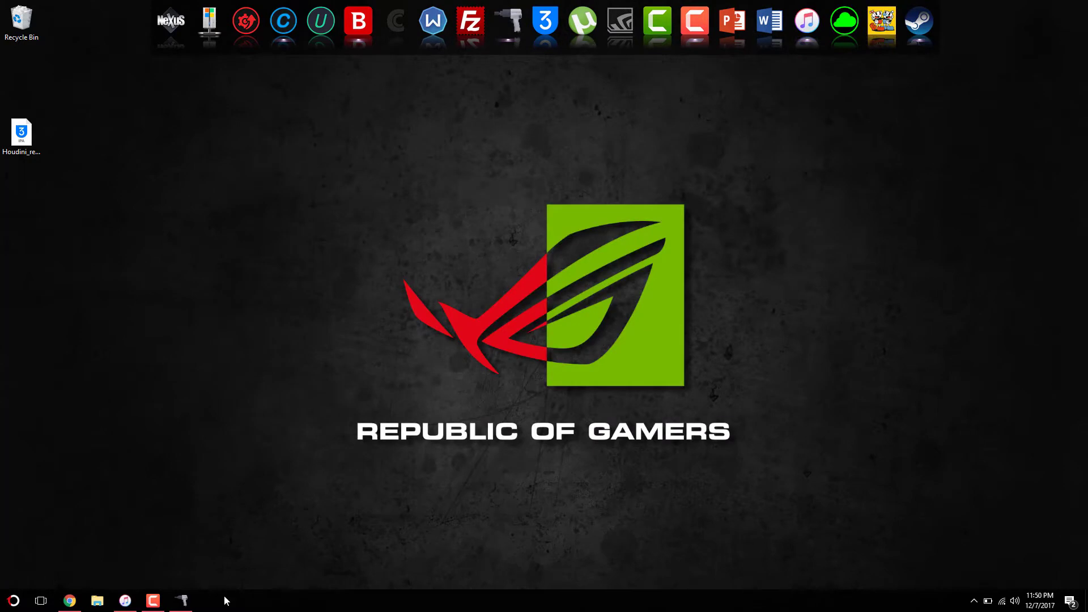
- Install Houdini_release.ipa with Cydia Impactor, confirming the Apple ID username and password
click(181, 601)
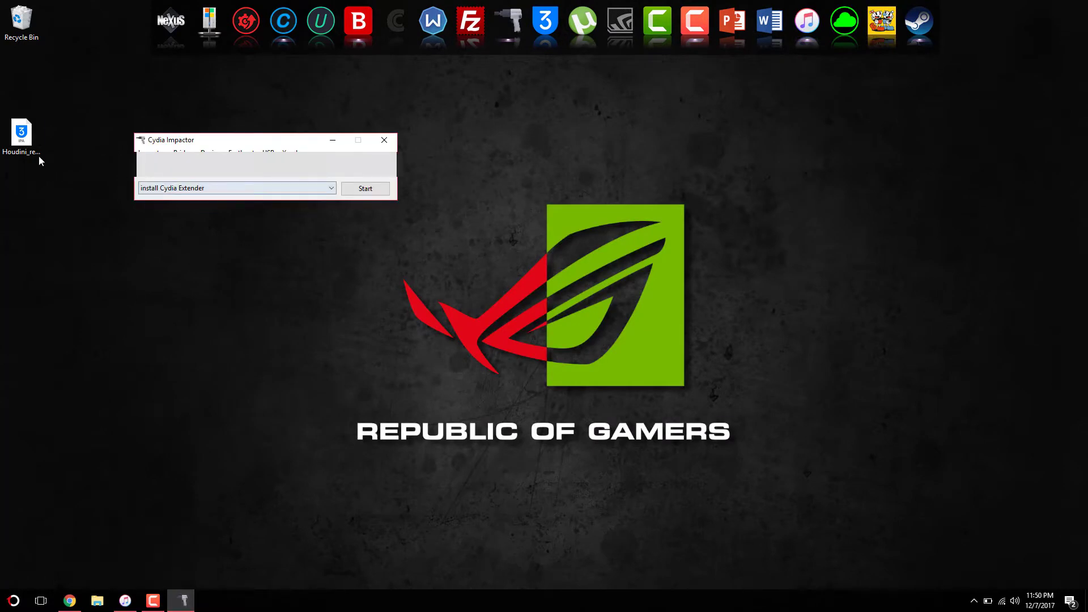
click(365, 189)
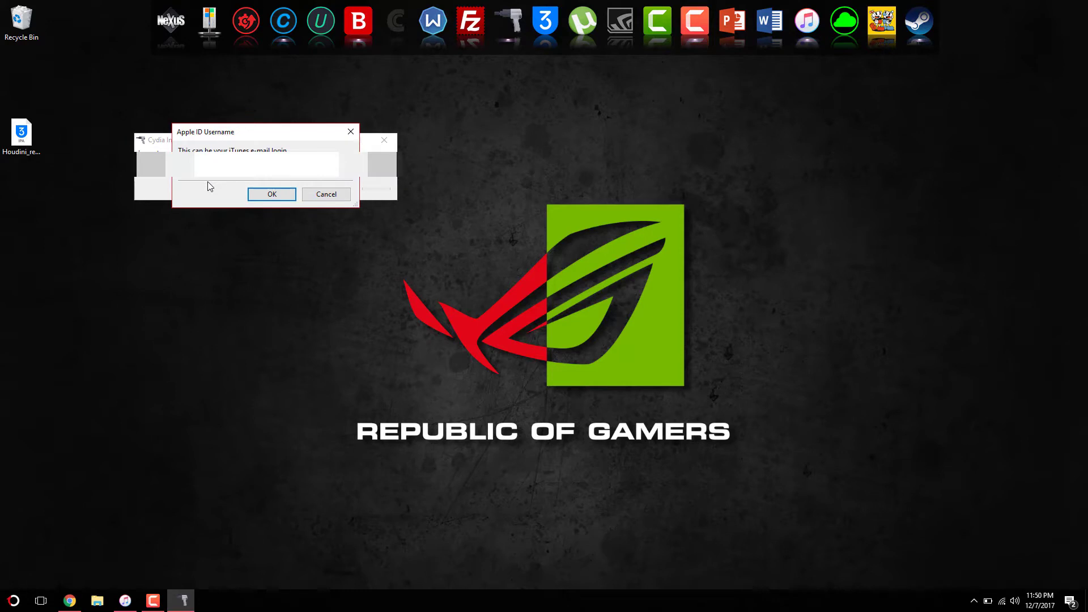
click(271, 193)
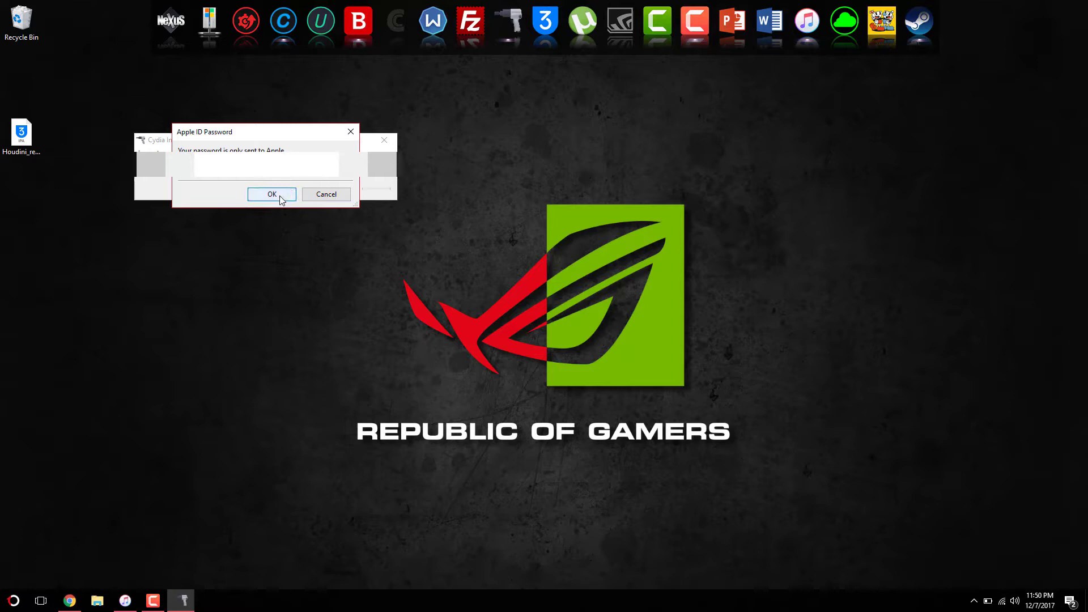
click(271, 194)
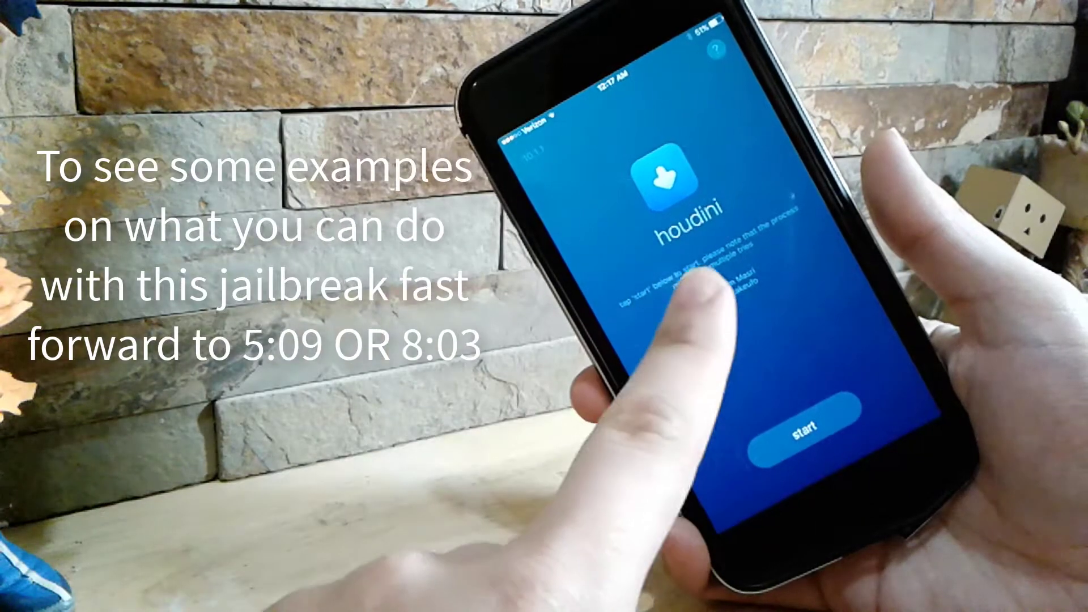
click(811, 426)
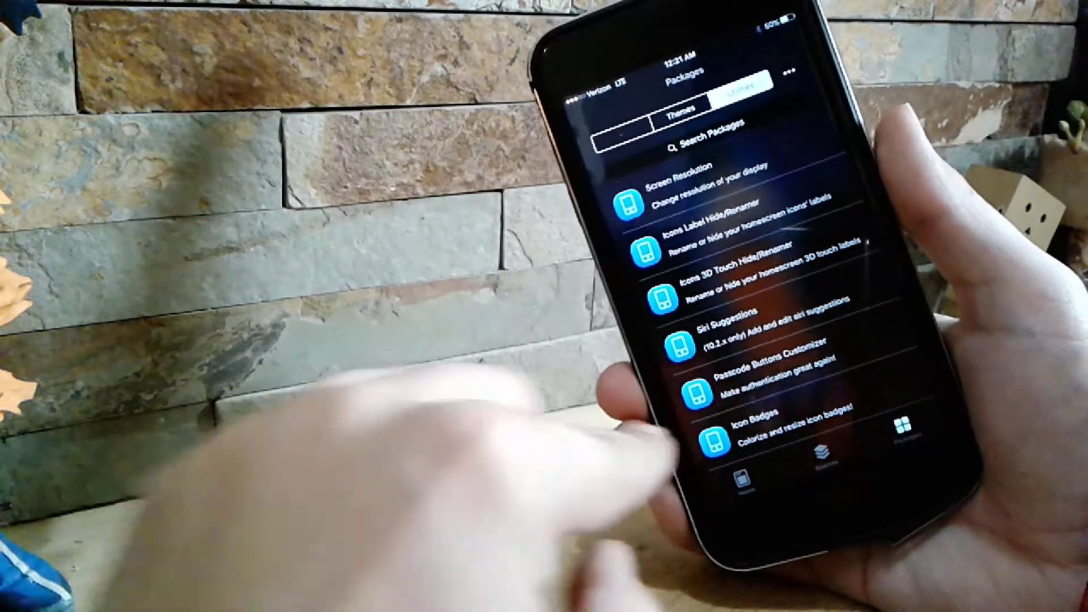
- Tap Icon Badges in Houdini's Packages tab to open its settings
click(746, 437)
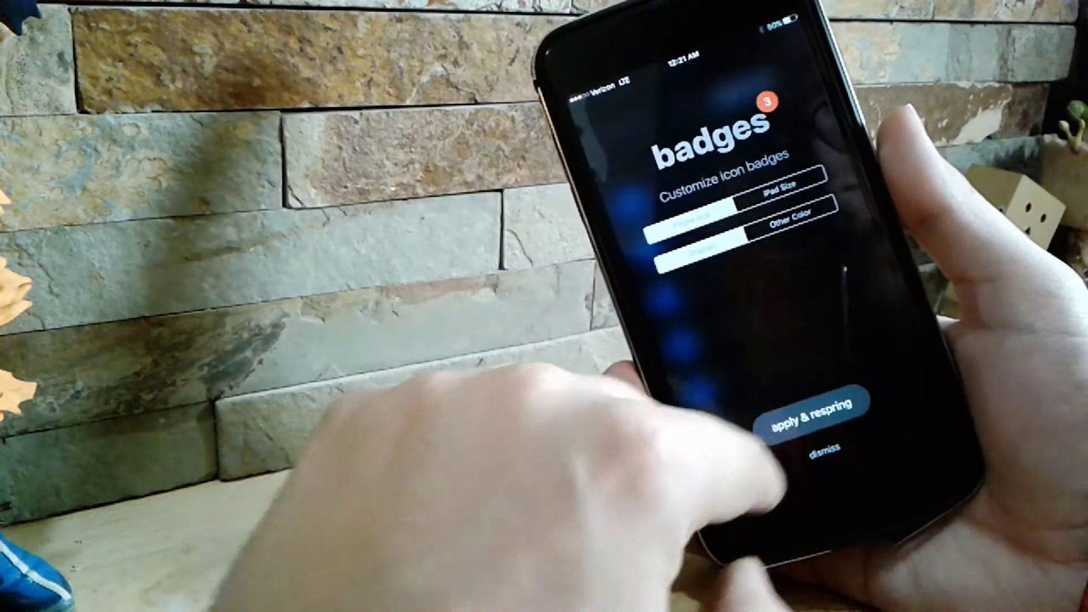